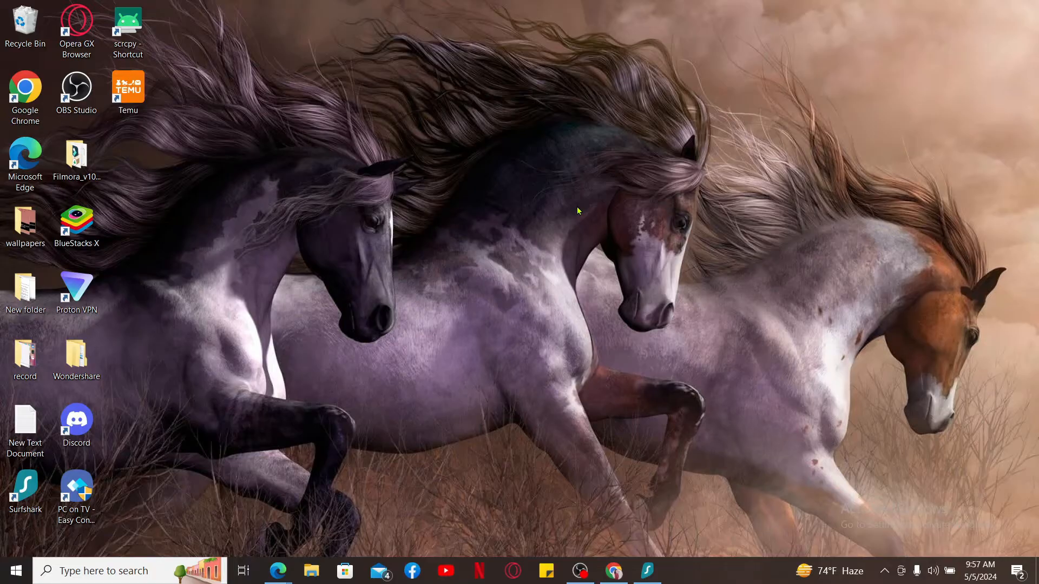
{"action": "mouse_move", "coordinate": [479, 352]}
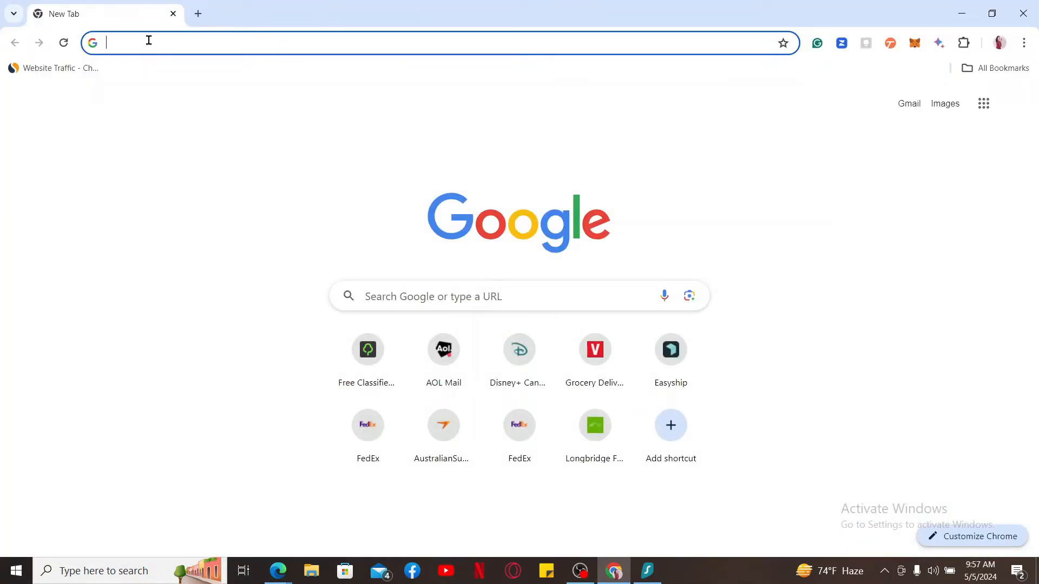
Navigate the browser tab to discover.com.
{"action": "type", "text": "discover.com"}
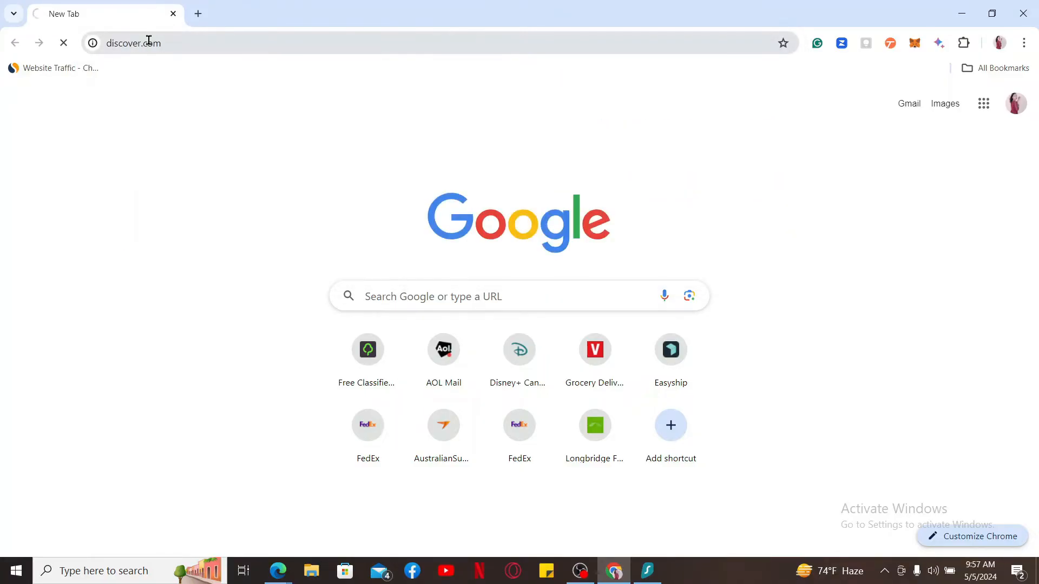
{"action": "key", "text": "Enter"}
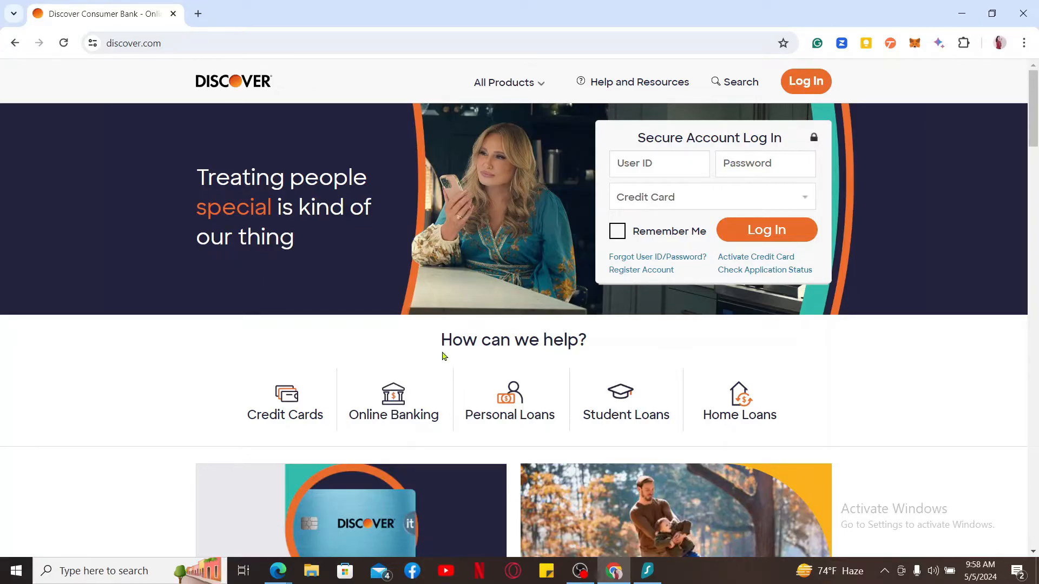
{"action": "mouse_move", "coordinate": [554, 472]}
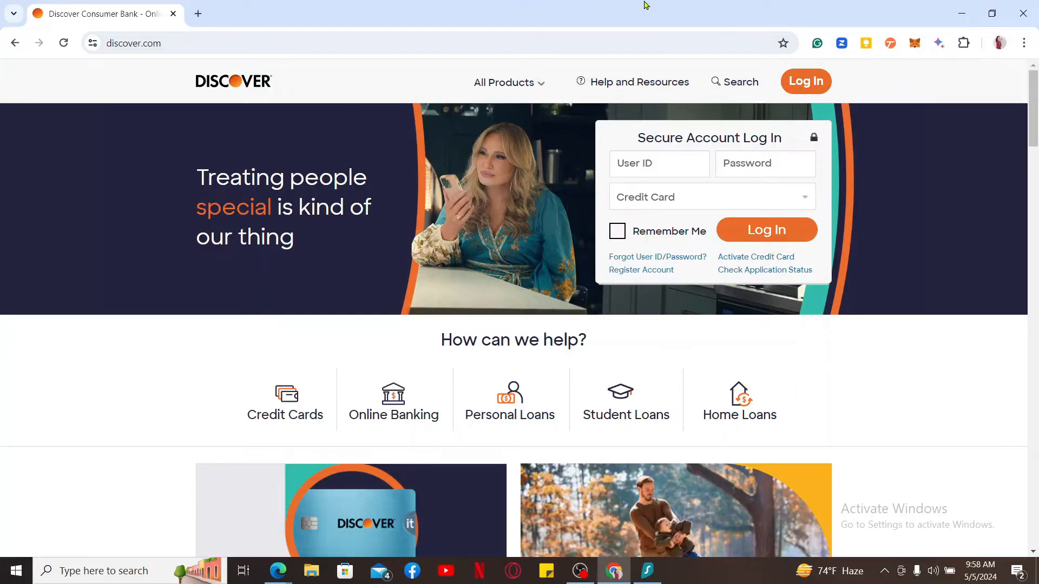
{"action": "mouse_move", "coordinate": [627, 281]}
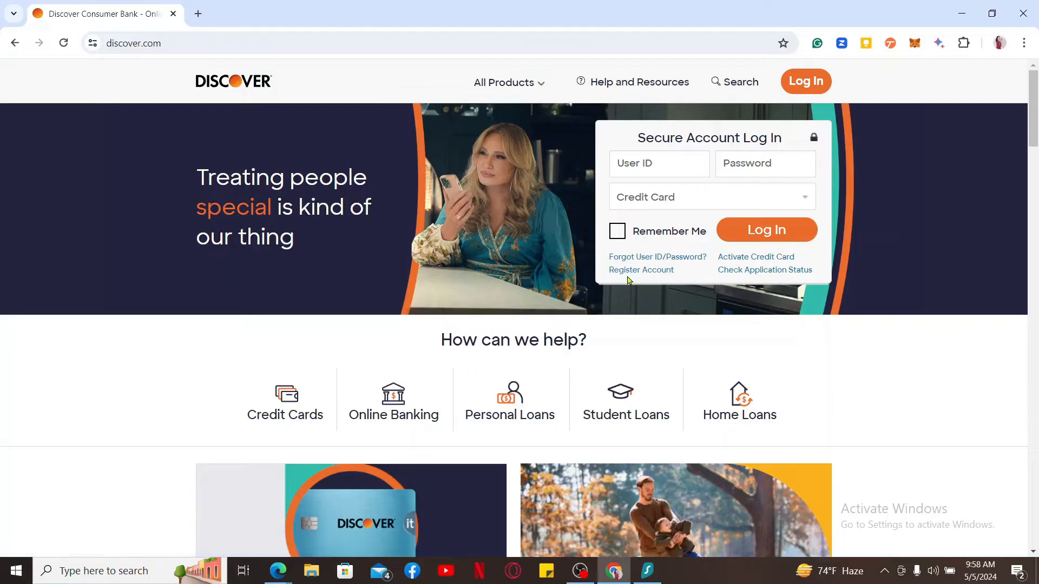
Go to the Register Account page from the Secure Account Log In box.
{"action": "left_click", "coordinate": [639, 271]}
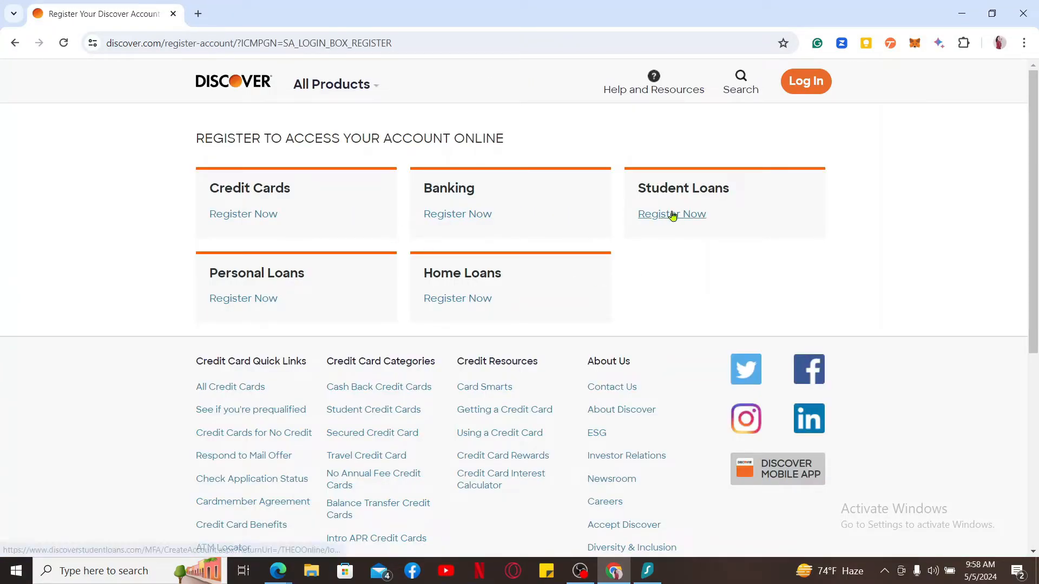
{"action": "mouse_move", "coordinate": [450, 226]}
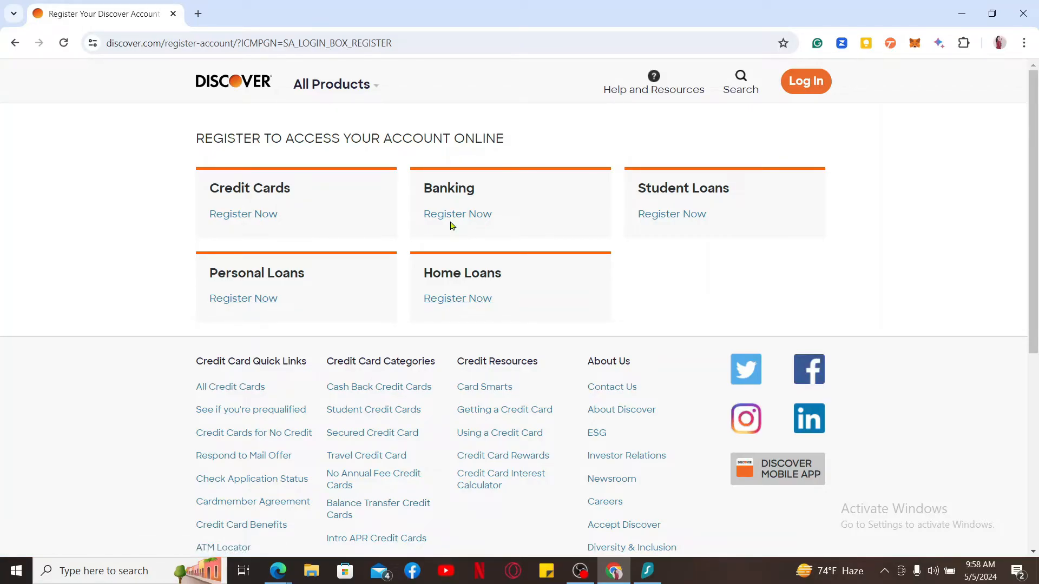
{"action": "mouse_move", "coordinate": [457, 215]}
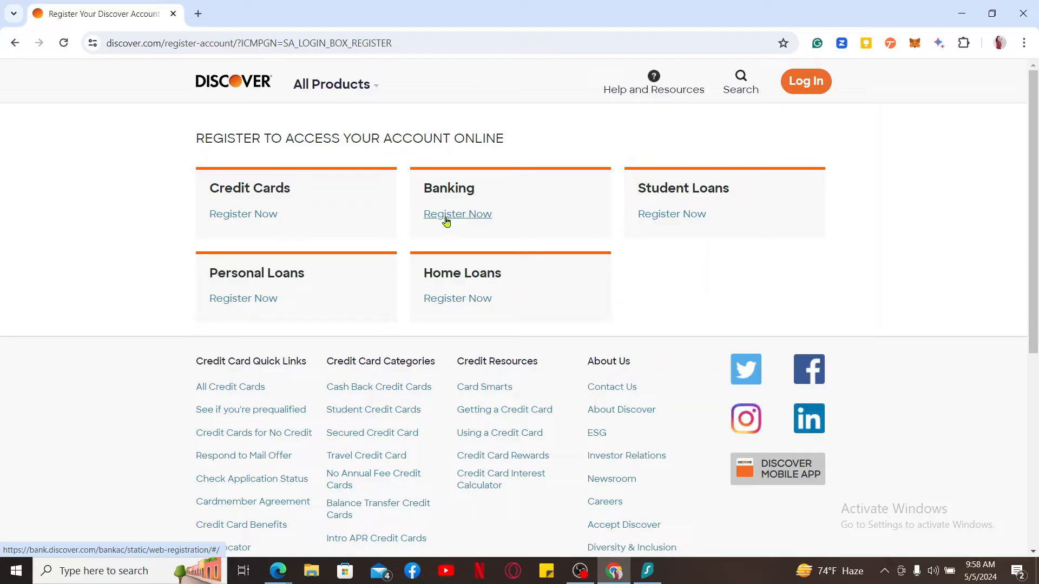
Start Banking registration and read the 'Where can I find this?' account-number help.
{"action": "left_click", "coordinate": [458, 213]}
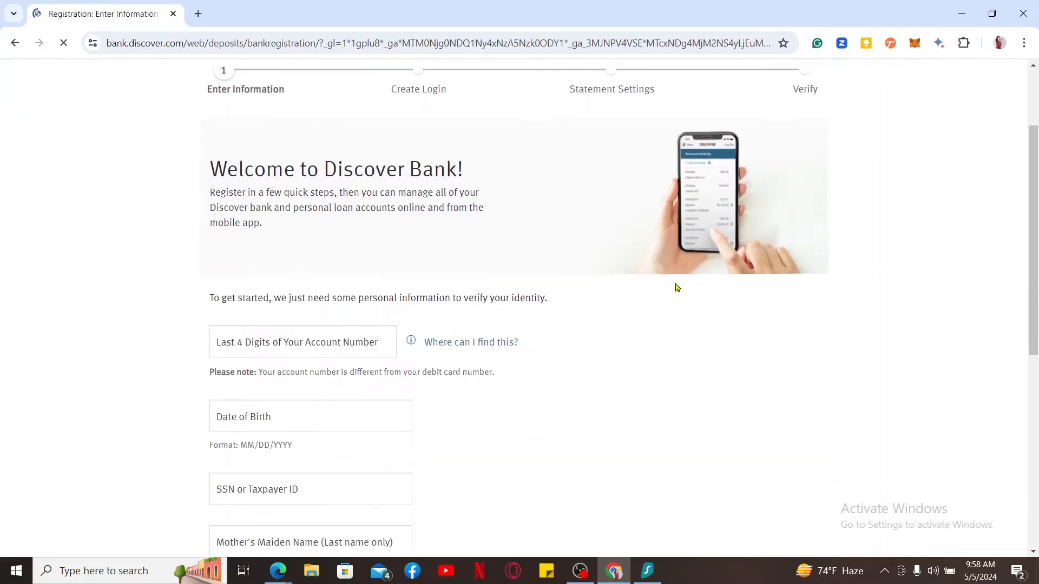
{"action": "scroll", "scroll_direction": "down", "scroll_amount": 3}
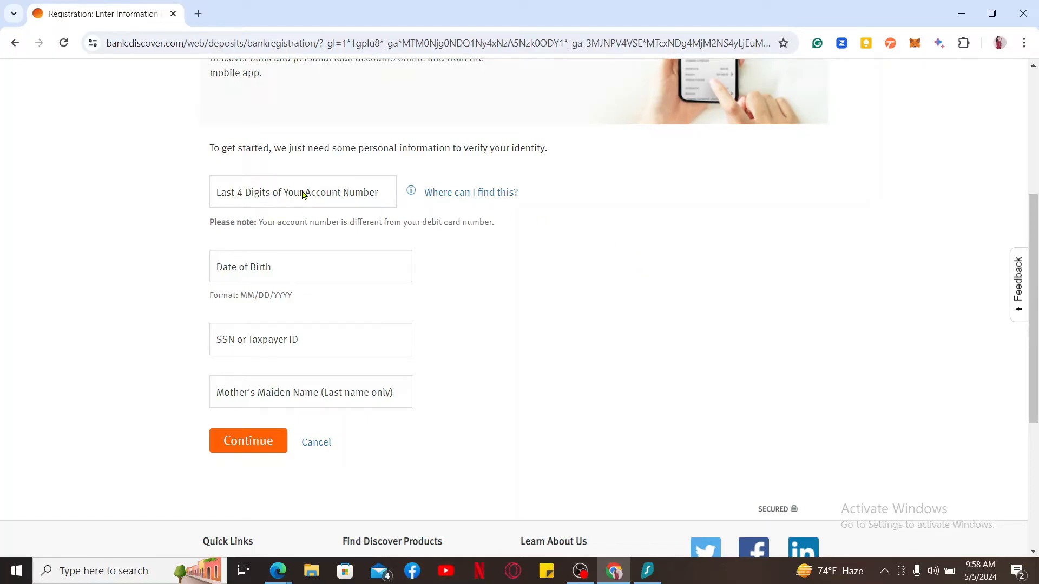
{"action": "left_click", "coordinate": [471, 193]}
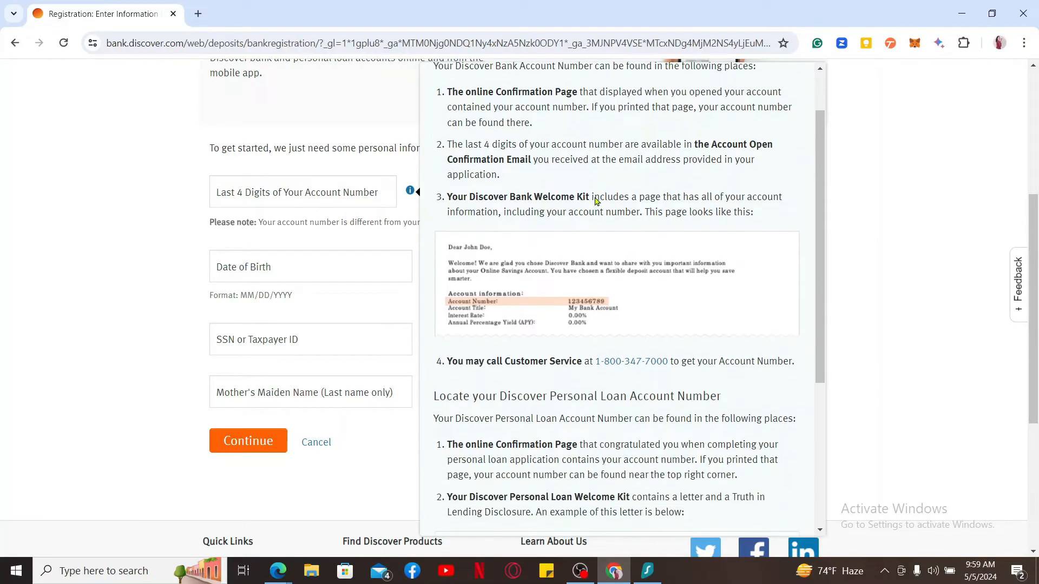
{"action": "scroll", "scroll_direction": "down", "scroll_amount": 3}
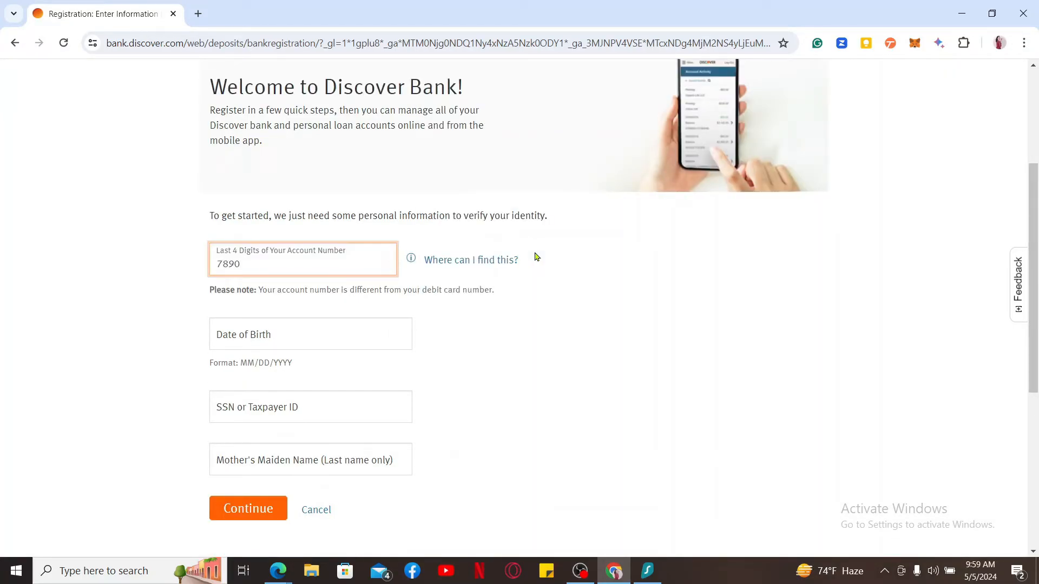
{"action": "left_click", "coordinate": [309, 334]}
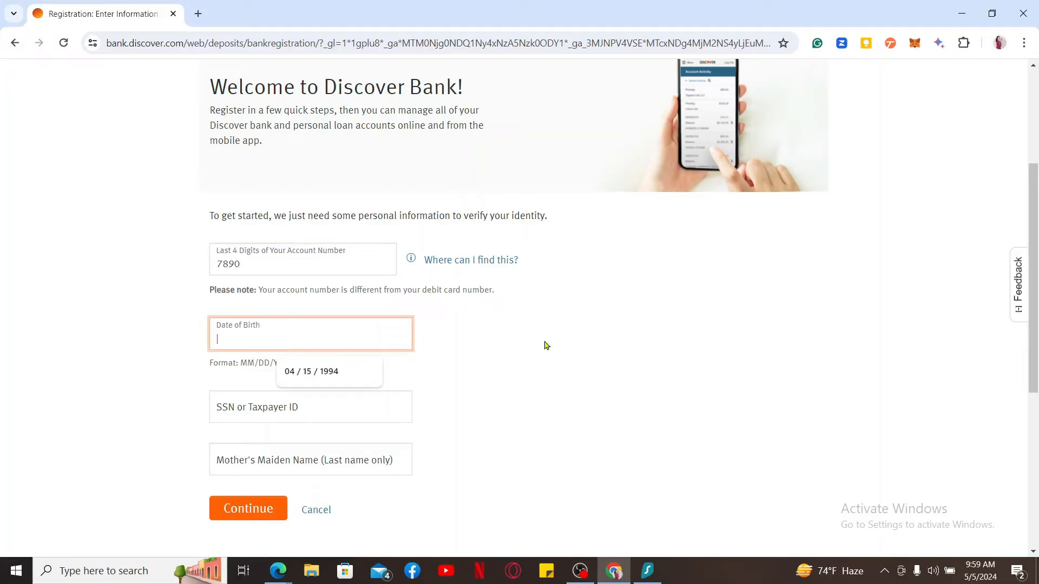
{"action": "left_click", "coordinate": [311, 371]}
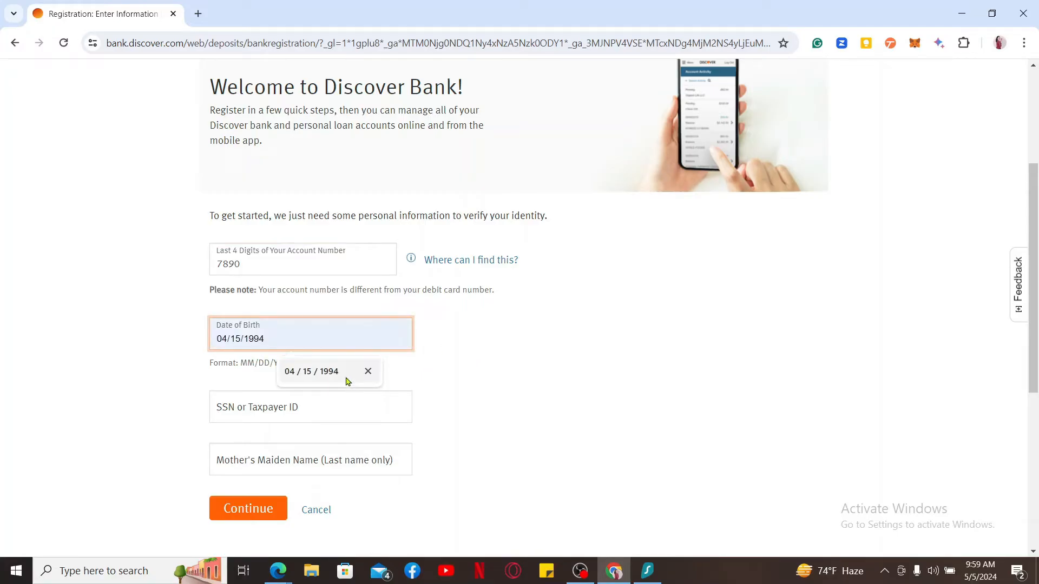
{"action": "left_click", "coordinate": [311, 407]}
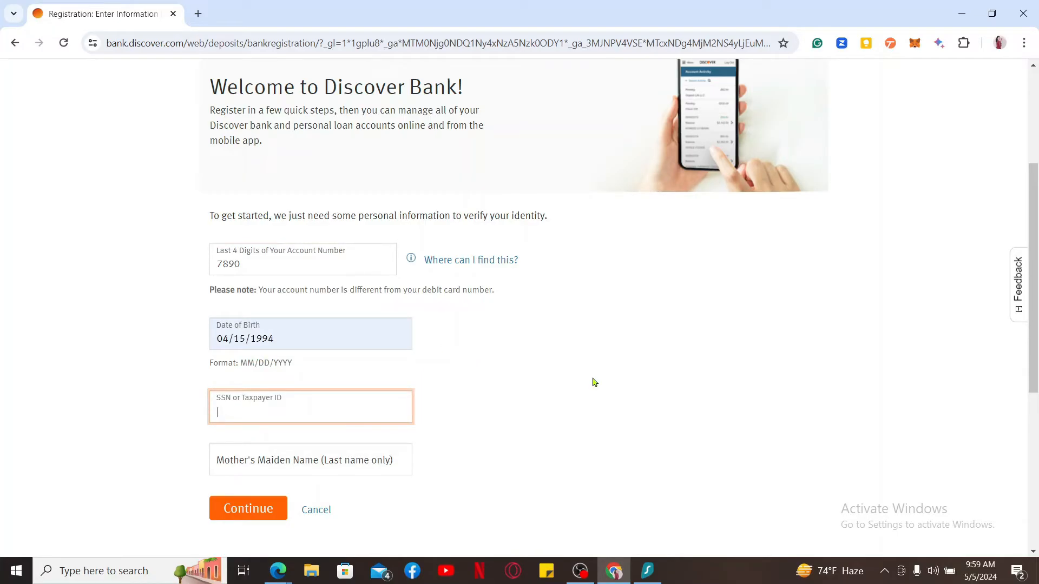
{"action": "type", "text": "780-89-8786"}
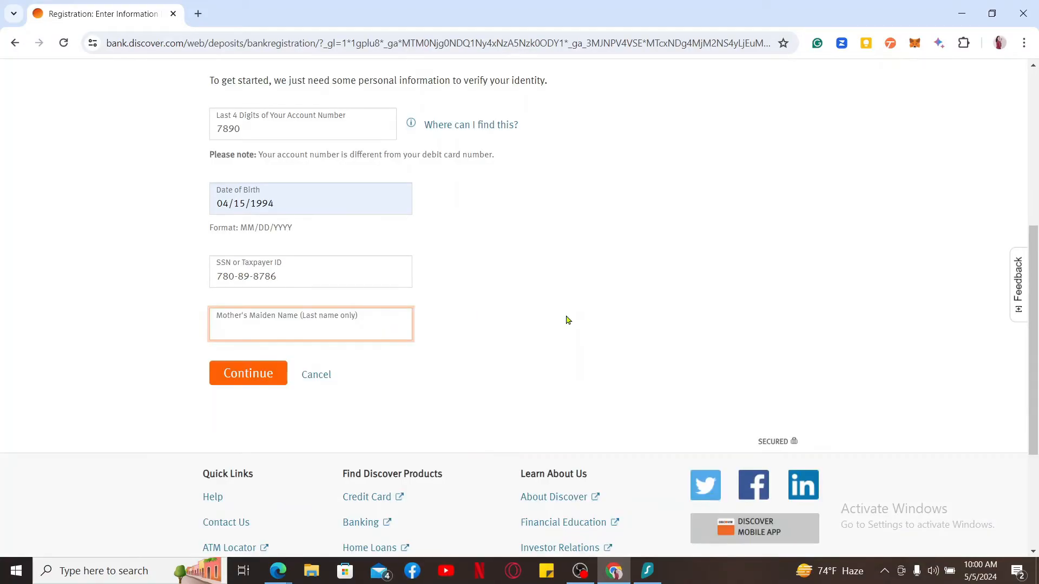
{"action": "type", "text": "dulal"}
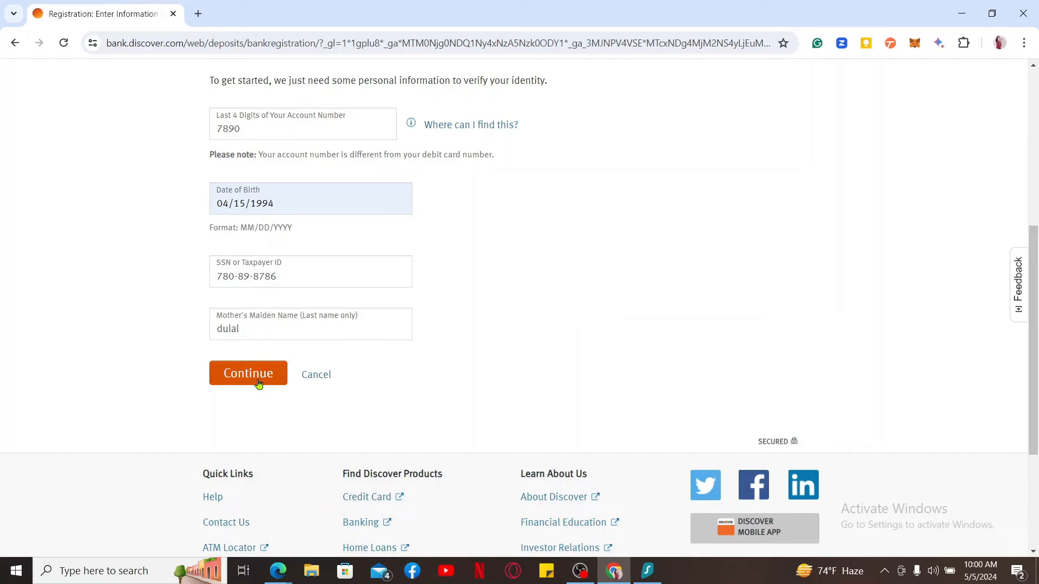
{"action": "scroll", "scroll_direction": "up", "scroll_amount": 3}
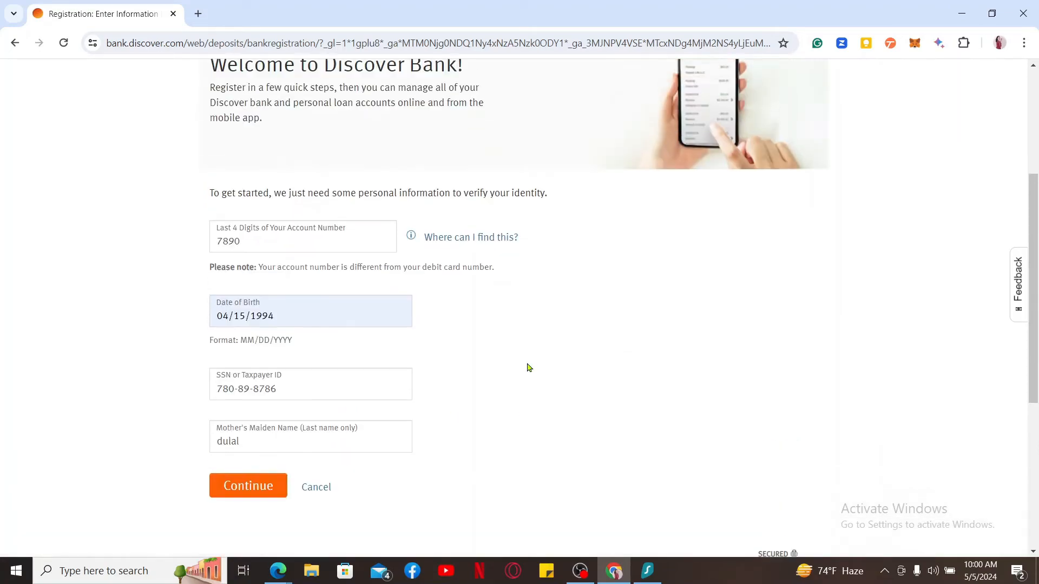
{"action": "scroll", "scroll_direction": "down", "scroll_amount": 3}
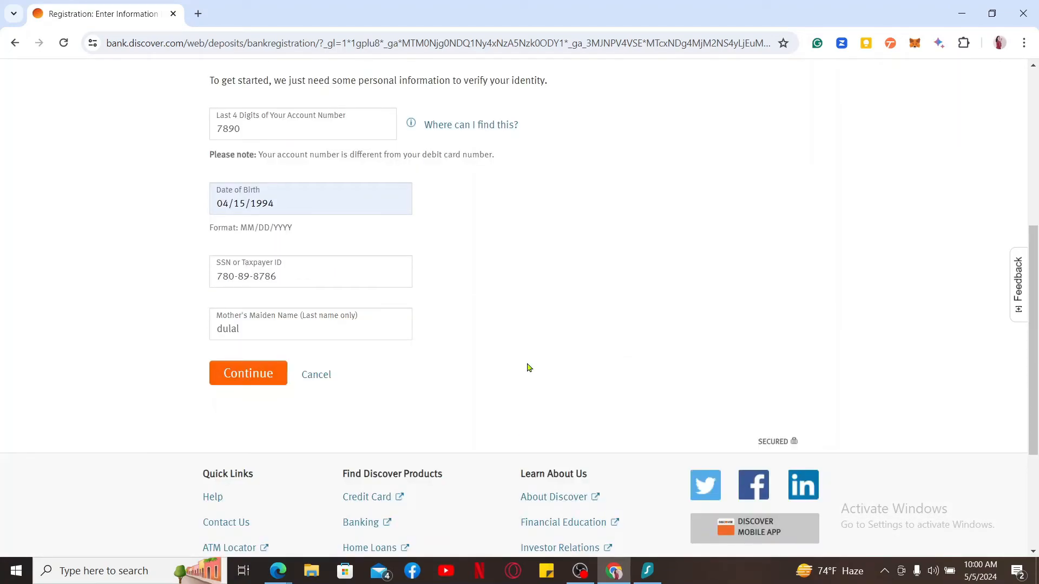